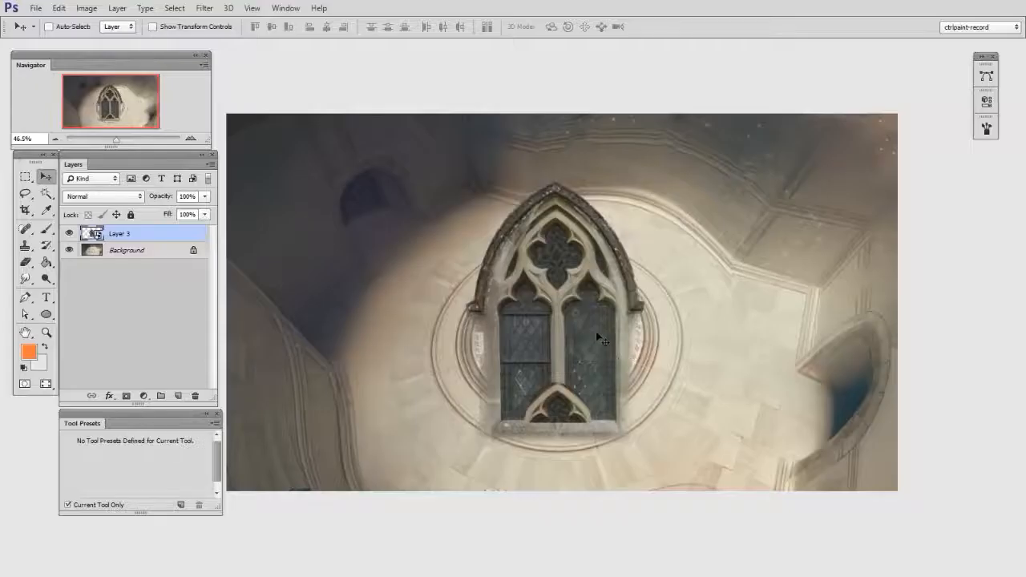
Free Transform Layer 3's window, dragging its side handle to make it taller and narrower
key(ctrl+t)
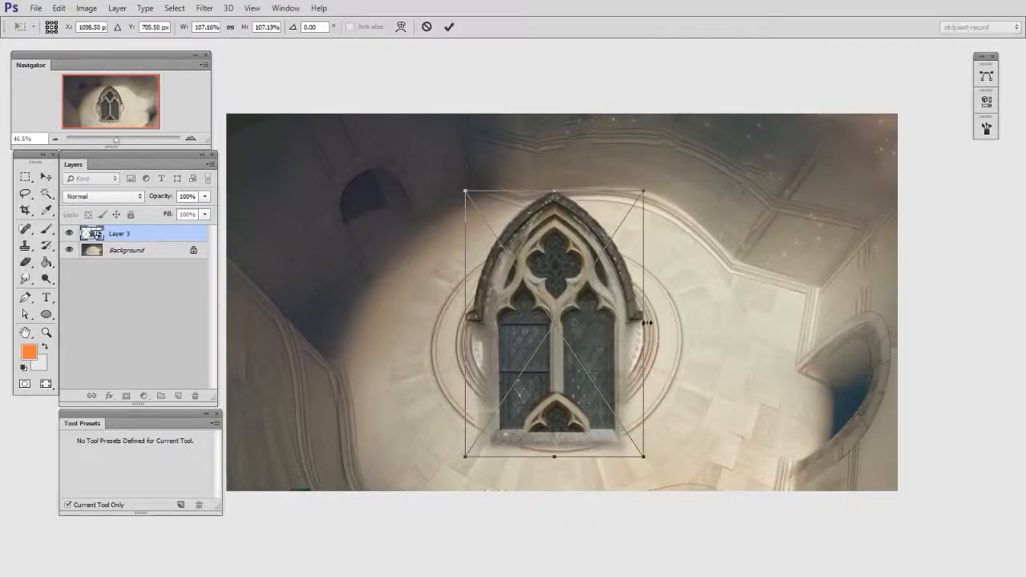
drag(642, 322, 622, 323)
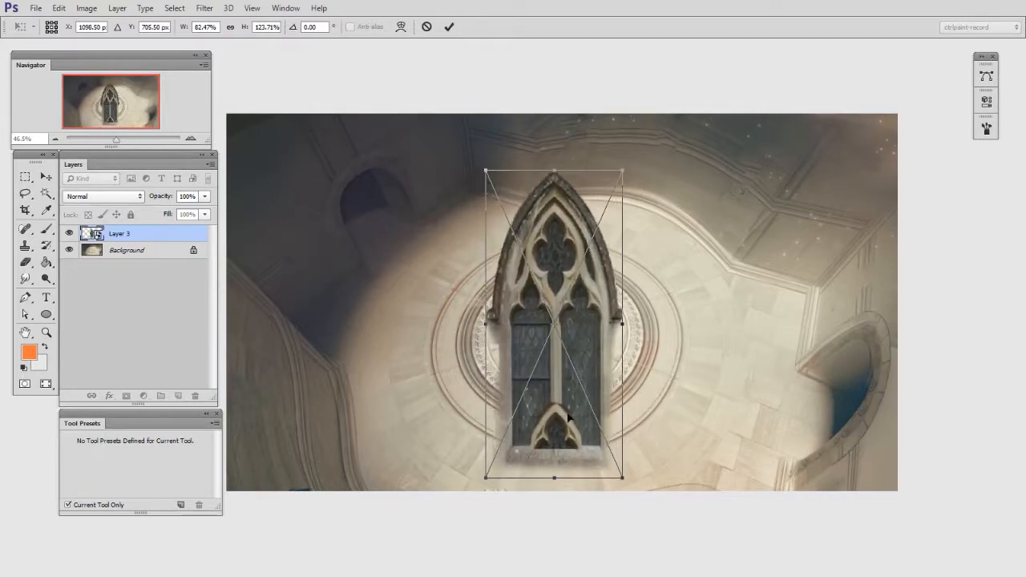
Commit the window's new proportions and zoom out to view more of the dome walls
click(449, 26)
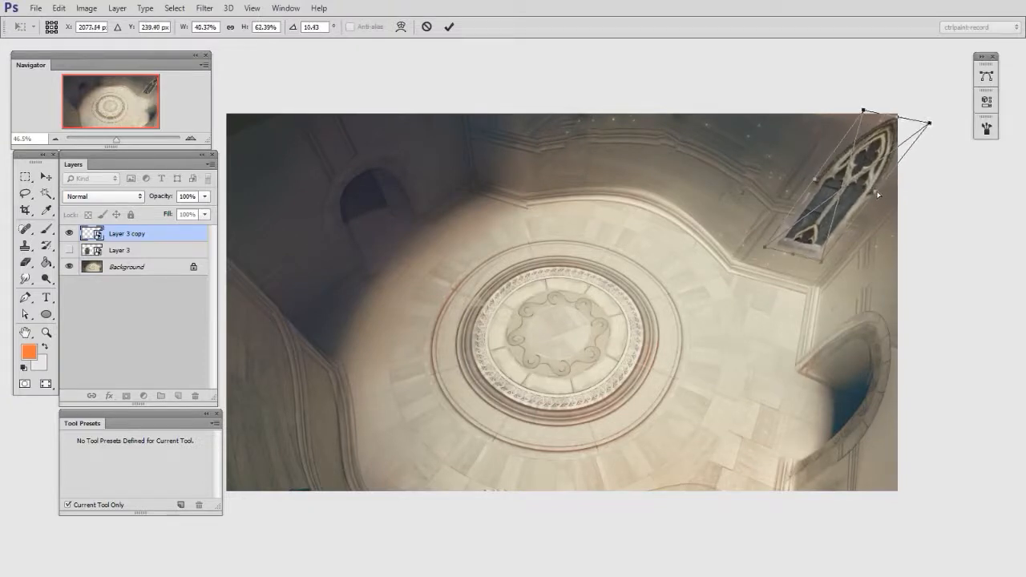
click(190, 138)
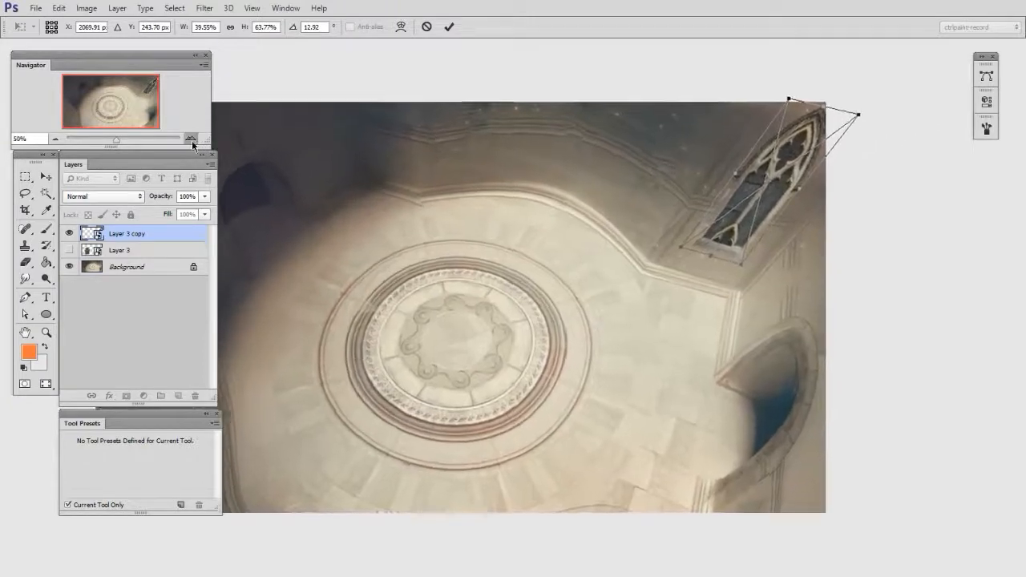
click(189, 138)
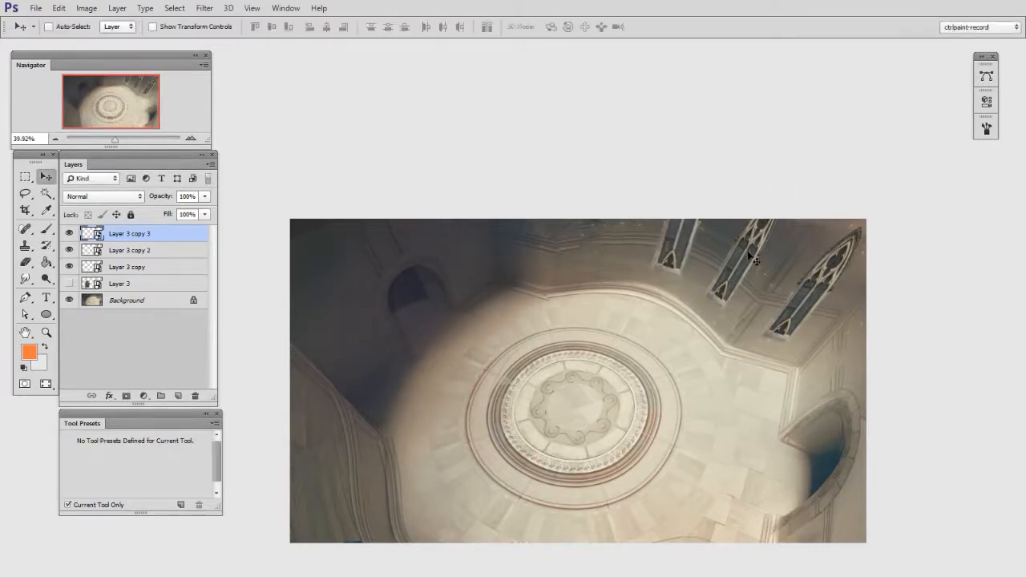
Duplicate another window copy and reshape it in perspective along the top wall
click(128, 250)
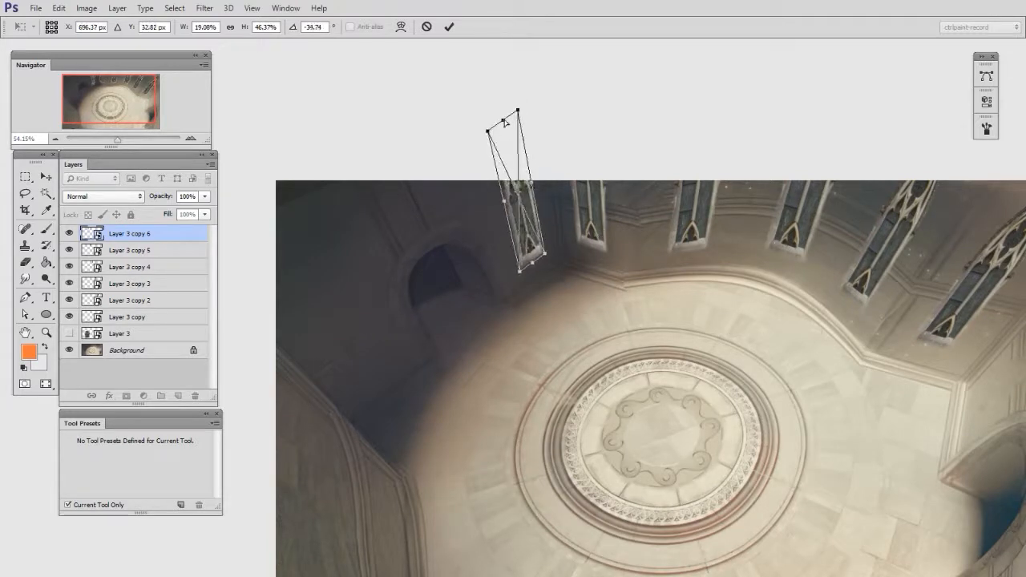
drag(516, 113, 521, 122)
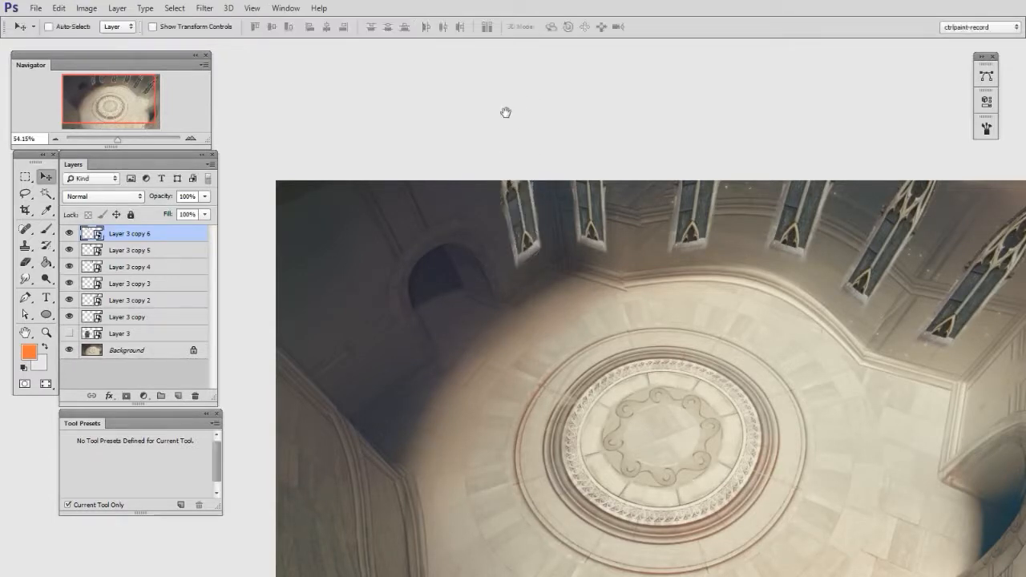
Distort a further window copy to fit the left wall and commit its placement
click(45, 332)
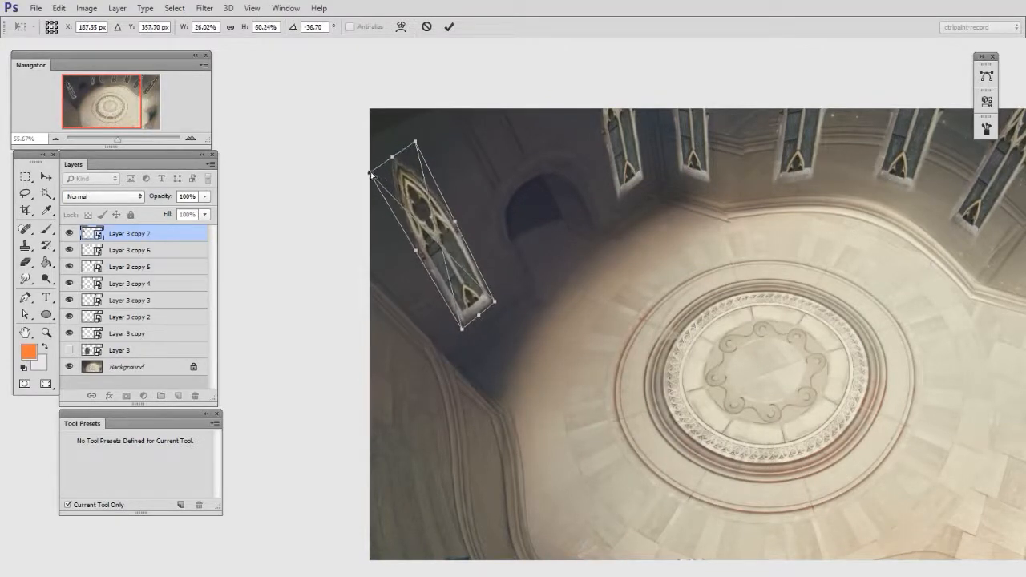
click(449, 26)
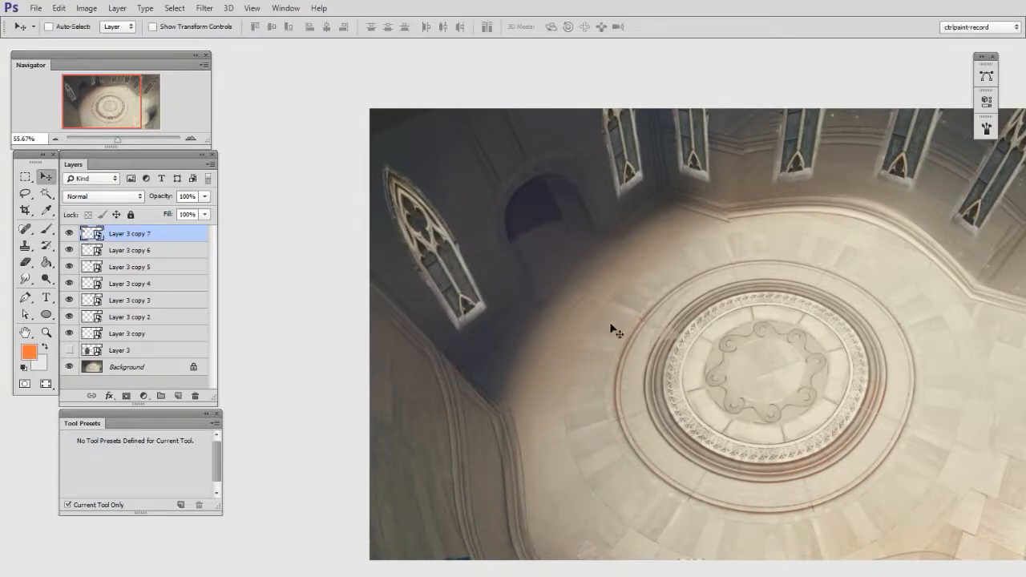